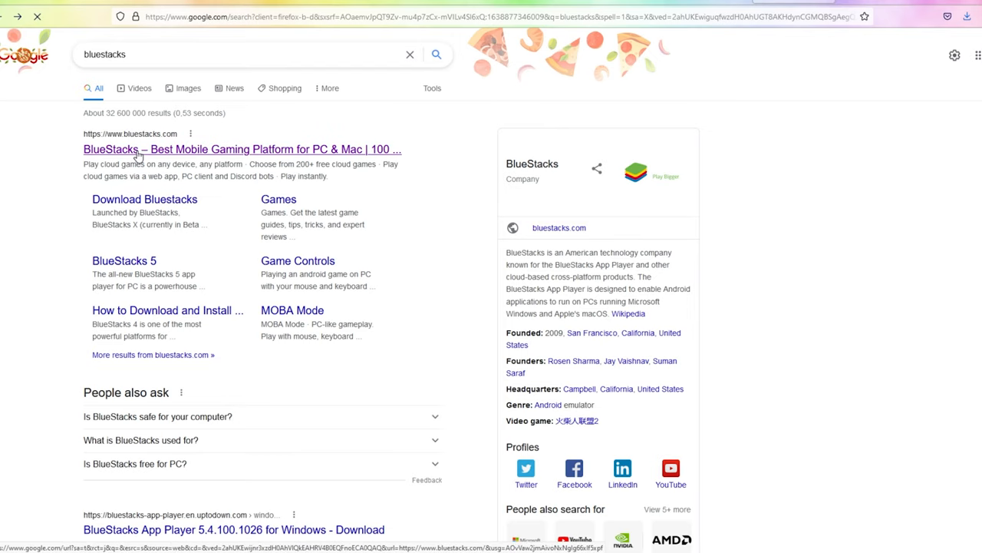
Open bluestacks.com via the 'BlueStacks – Best Mobile Gaming Platform' Google result.
{"action": "left_click", "coordinate": [138, 149]}
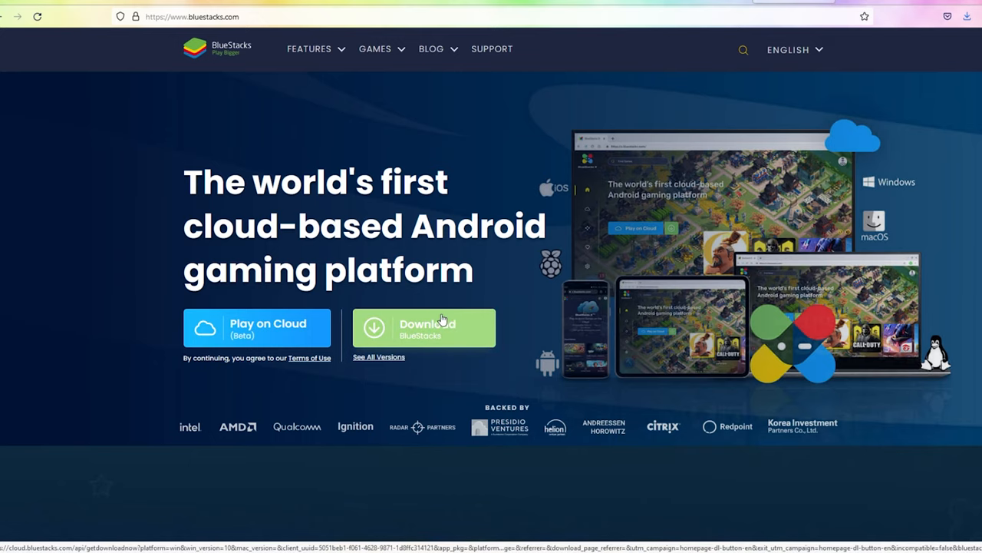
{"action": "mouse_move", "coordinate": [415, 353]}
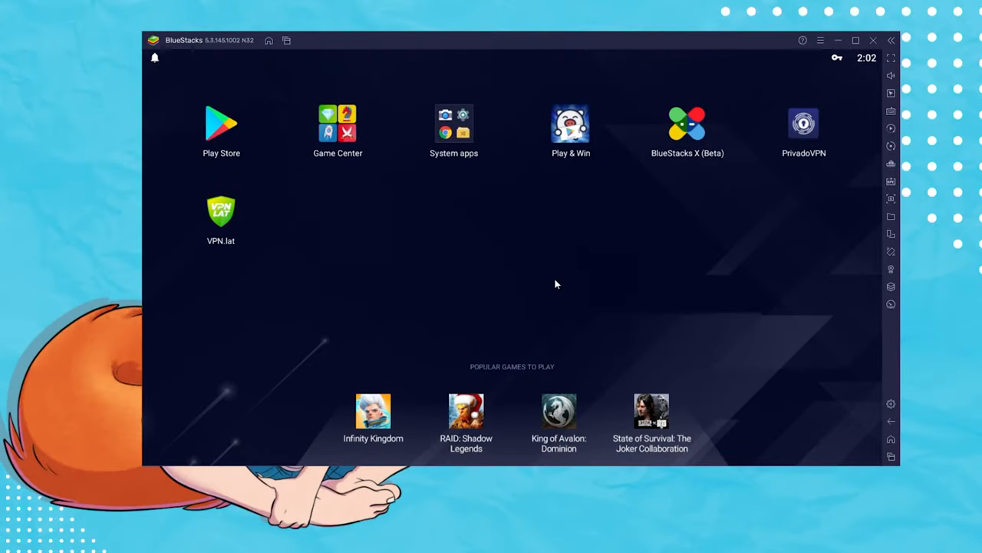
{"action": "mouse_move", "coordinate": [531, 273]}
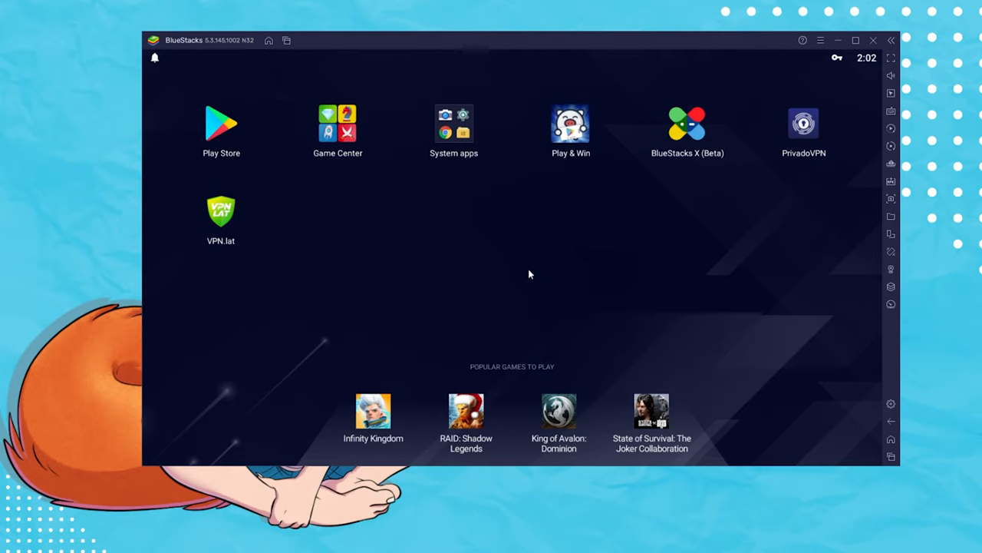
{"action": "mouse_move", "coordinate": [200, 178]}
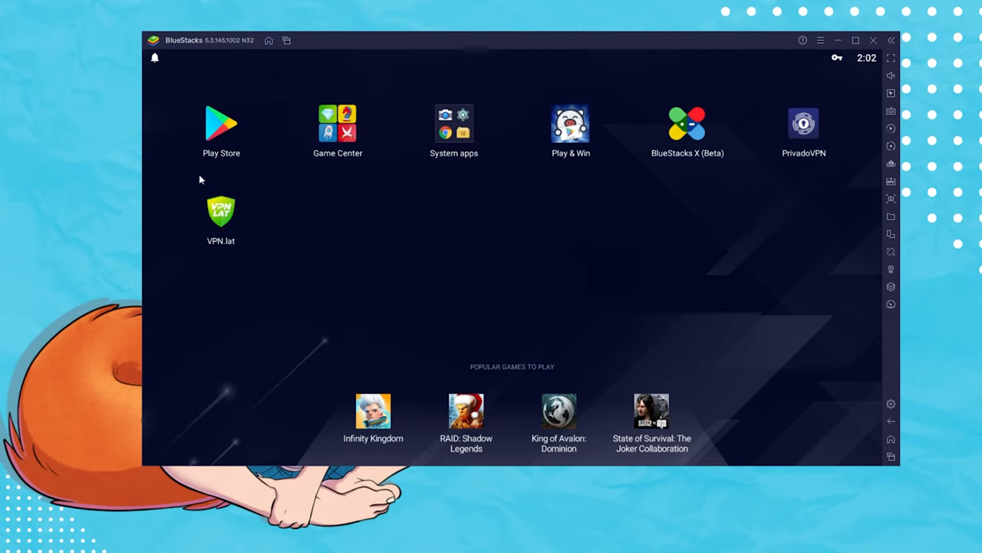
{"action": "mouse_move", "coordinate": [261, 273]}
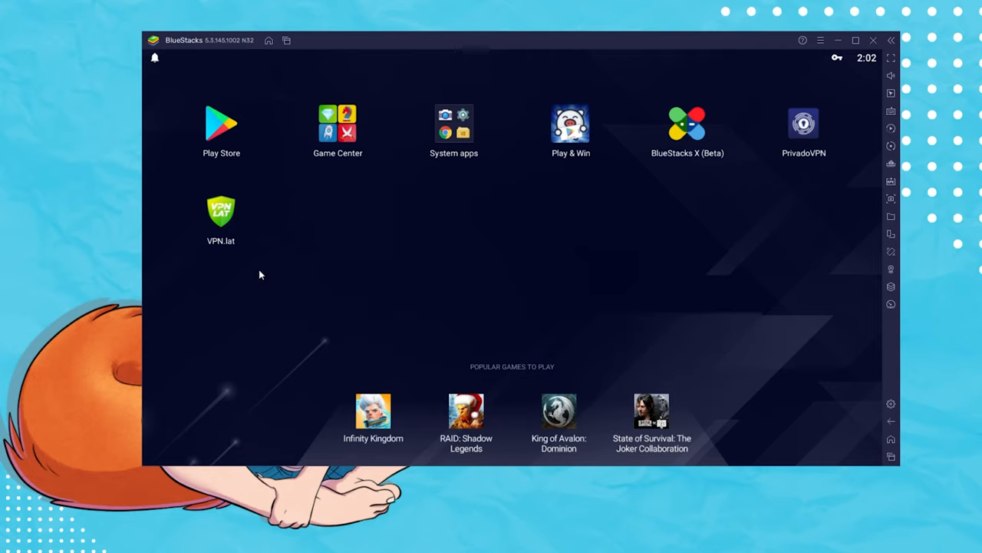
Launch the Google Play Store from the BlueStacks home screen icon.
{"action": "left_click", "coordinate": [221, 123]}
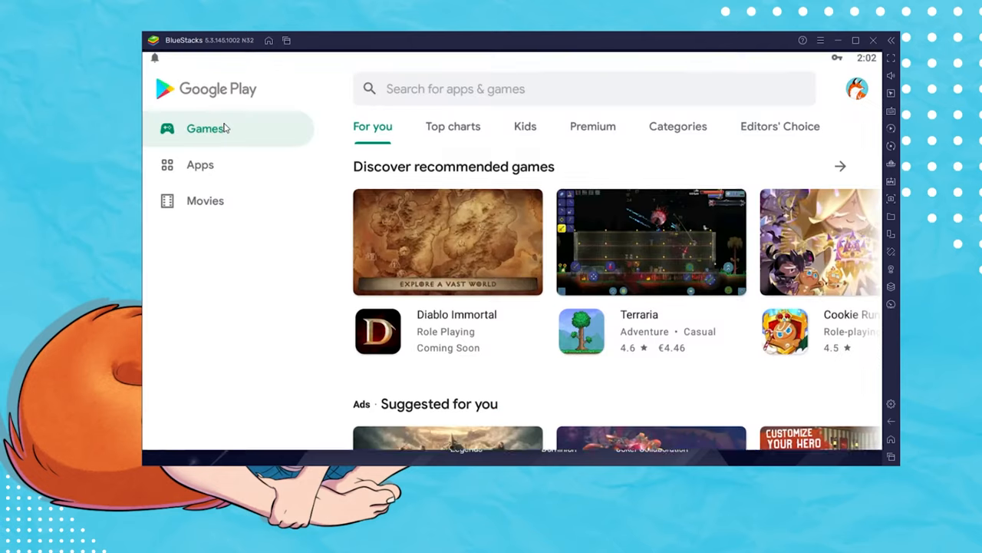
Search Play Store for 'vpn.lat', confirm VPN.lat is installed, then return home.
{"action": "left_click", "coordinate": [456, 88]}
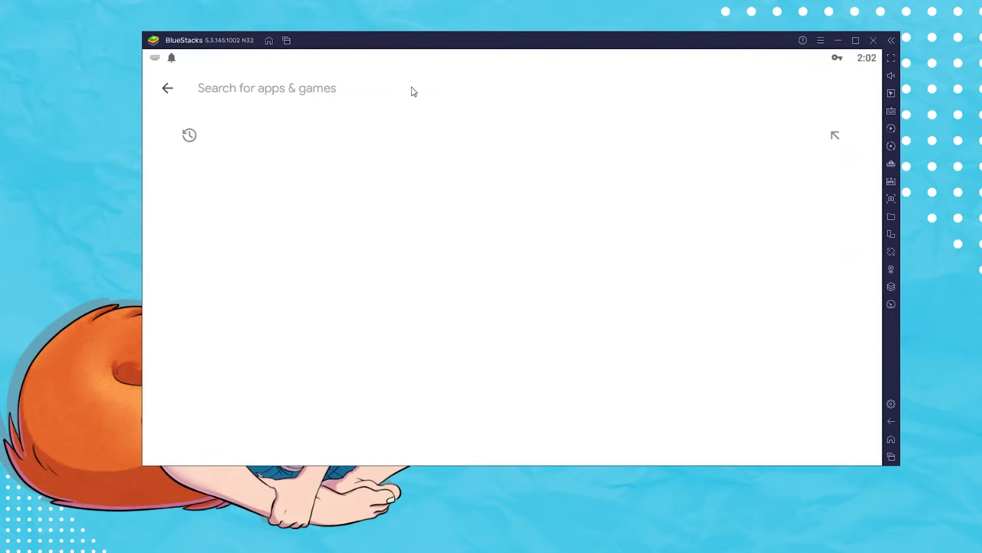
{"action": "type", "text": "vpn.lat"}
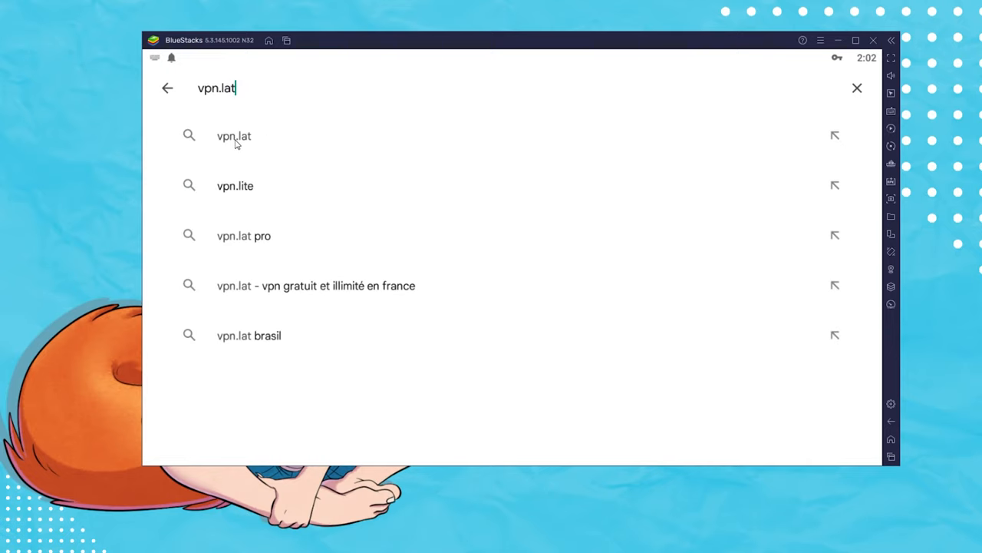
{"action": "left_click", "coordinate": [233, 135]}
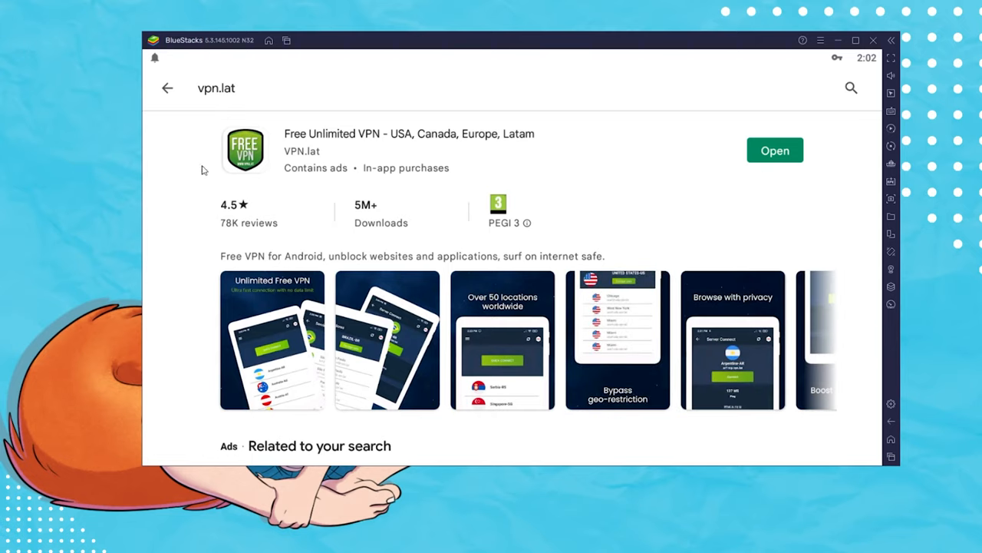
{"action": "mouse_move", "coordinate": [651, 120]}
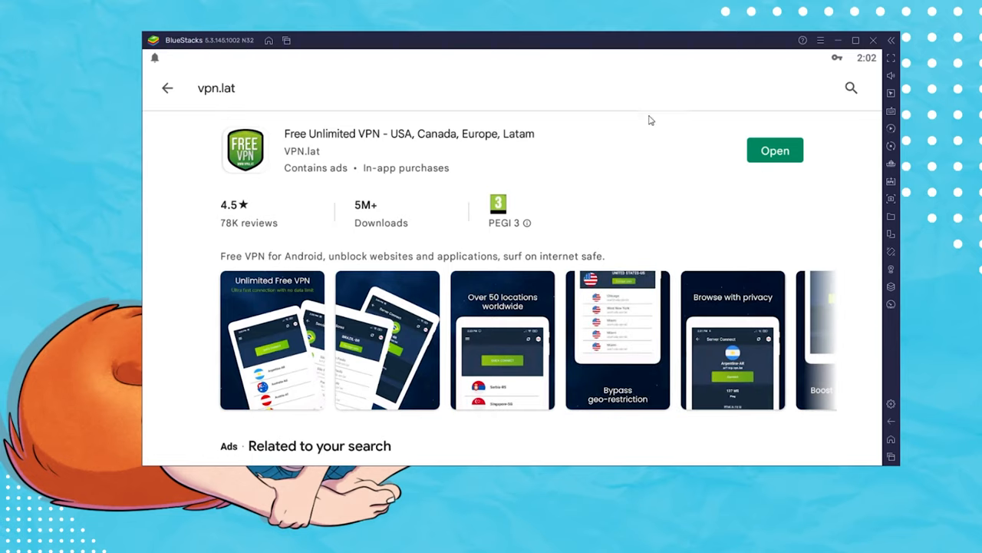
{"action": "mouse_move", "coordinate": [223, 127]}
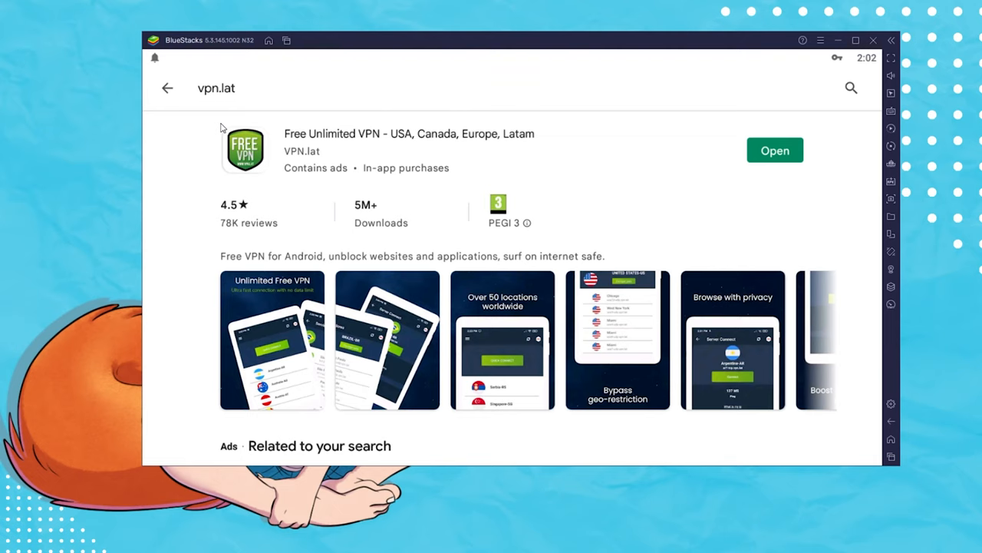
{"action": "left_click", "coordinate": [166, 88]}
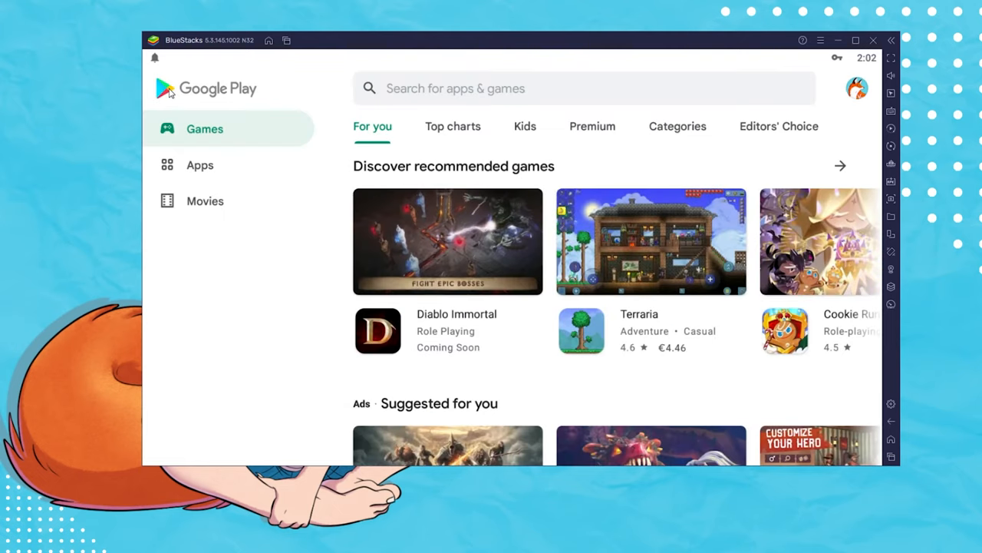
{"action": "left_click", "coordinate": [890, 437]}
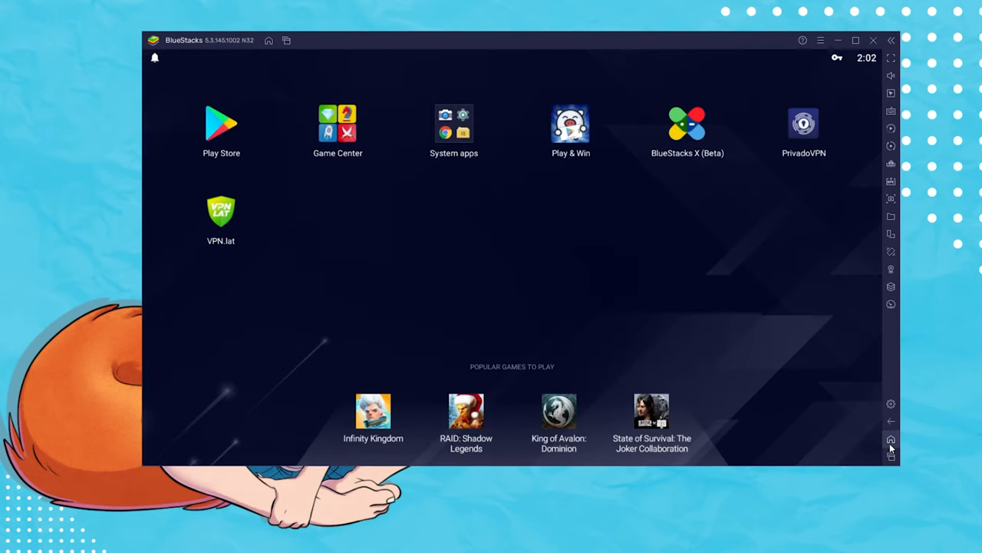
{"action": "mouse_move", "coordinate": [454, 236]}
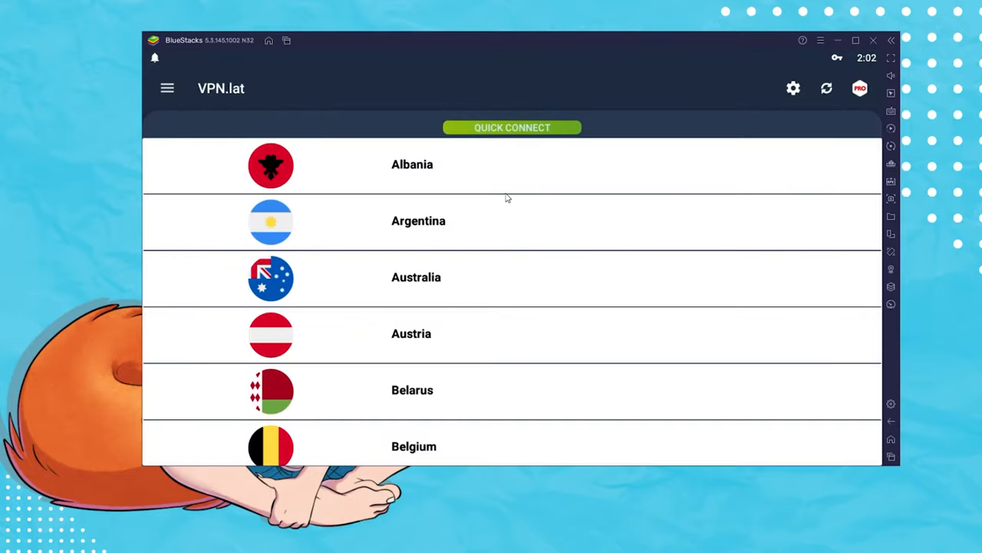
In VPN.lat's country list choose Iceland and select its Reykjavik server.
{"action": "scroll", "scroll_direction": "down", "scroll_amount": 3}
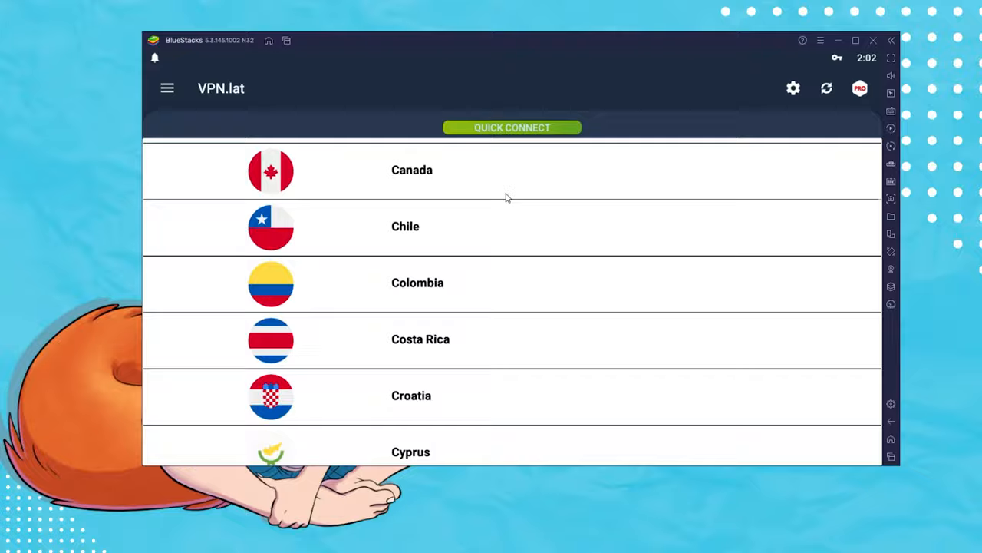
{"action": "scroll", "scroll_direction": "down", "scroll_amount": 3}
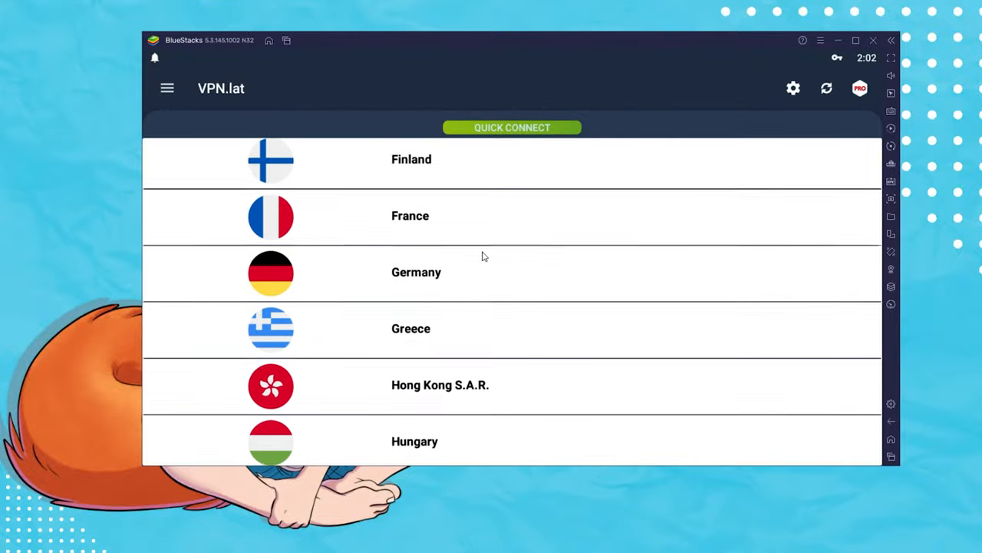
{"action": "scroll", "scroll_direction": "down", "scroll_amount": 3}
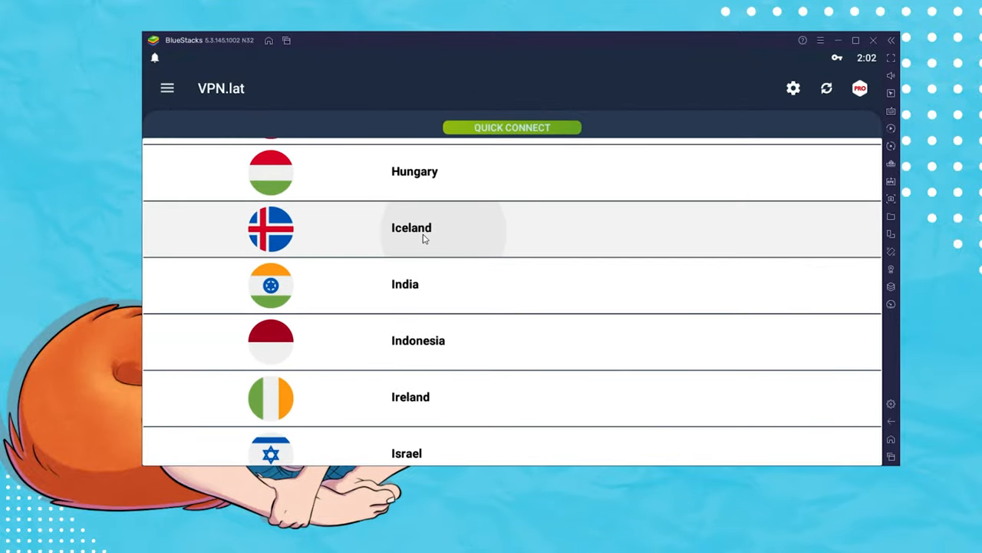
{"action": "left_click", "coordinate": [424, 227]}
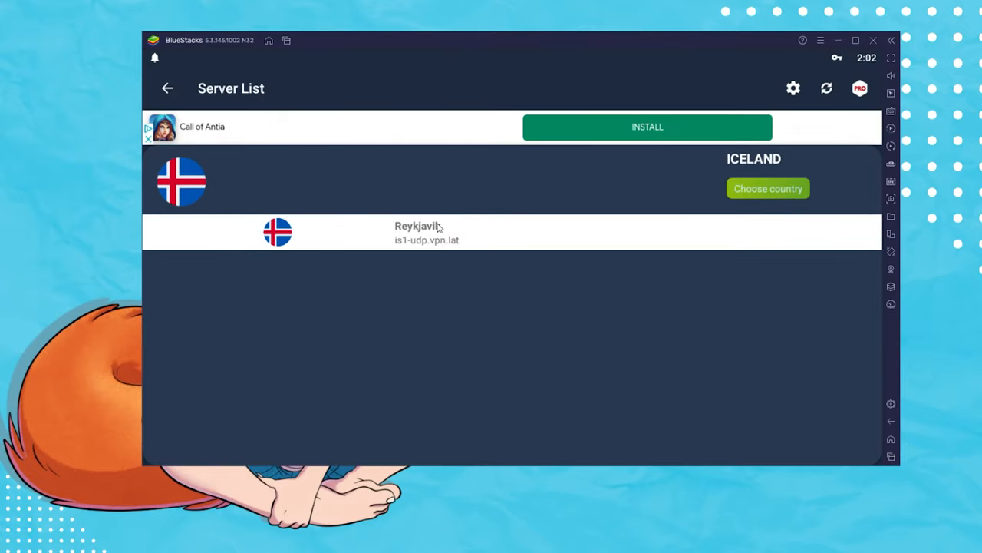
{"action": "left_click", "coordinate": [426, 232]}
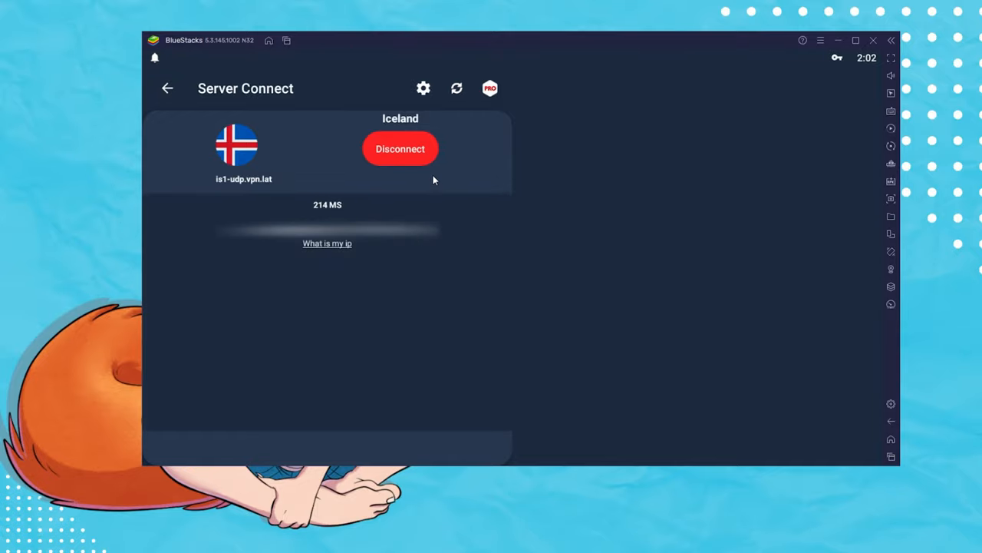
{"action": "mouse_move", "coordinate": [405, 158]}
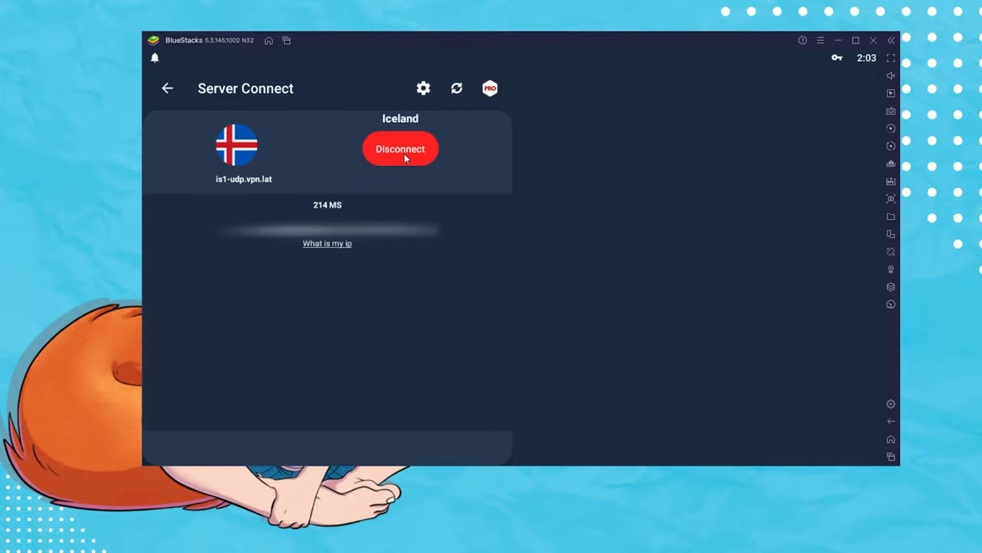
Disconnect and reconnect VPN.lat to the Iceland is1-udp.vpn.lat server until Disconnect shows.
{"action": "left_click", "coordinate": [401, 149]}
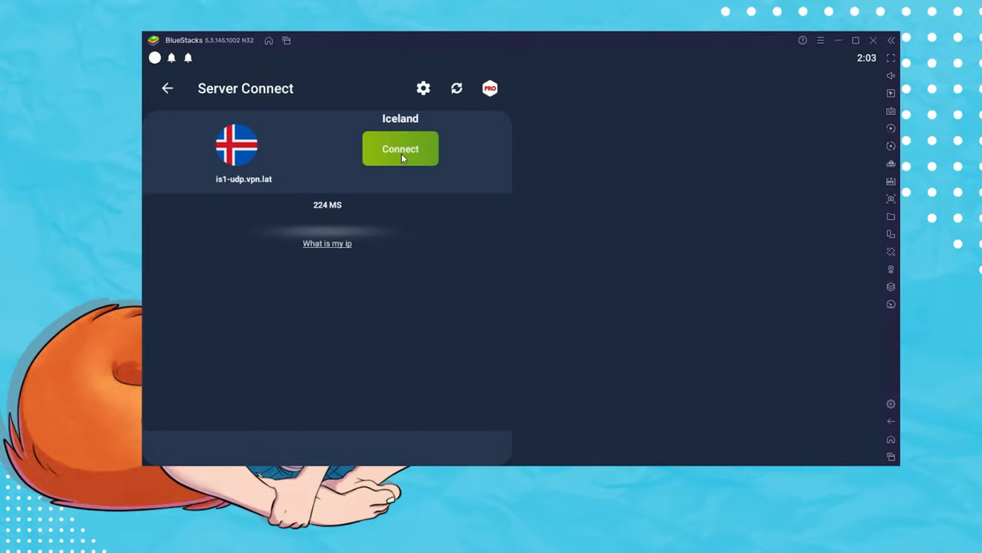
{"action": "left_click", "coordinate": [399, 149]}
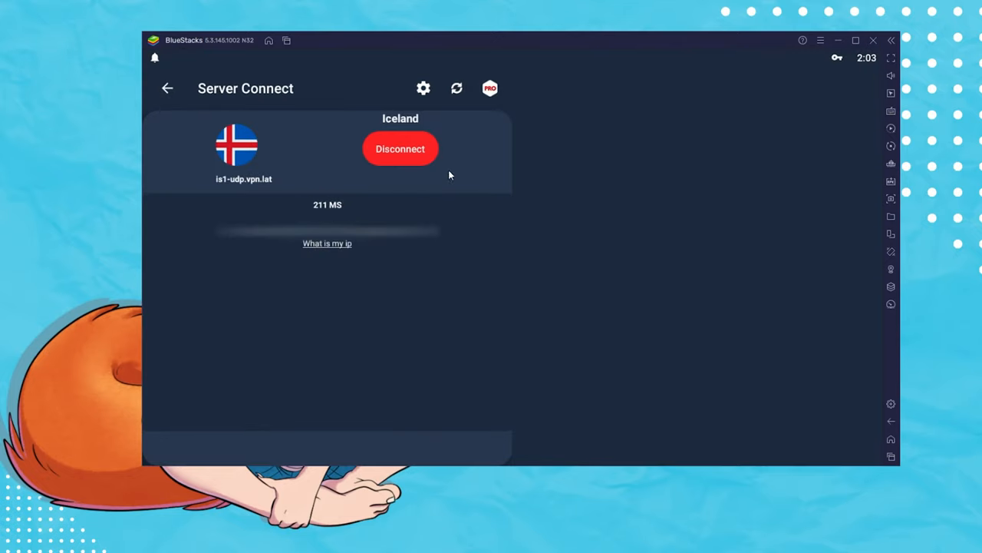
{"action": "mouse_move", "coordinate": [465, 212]}
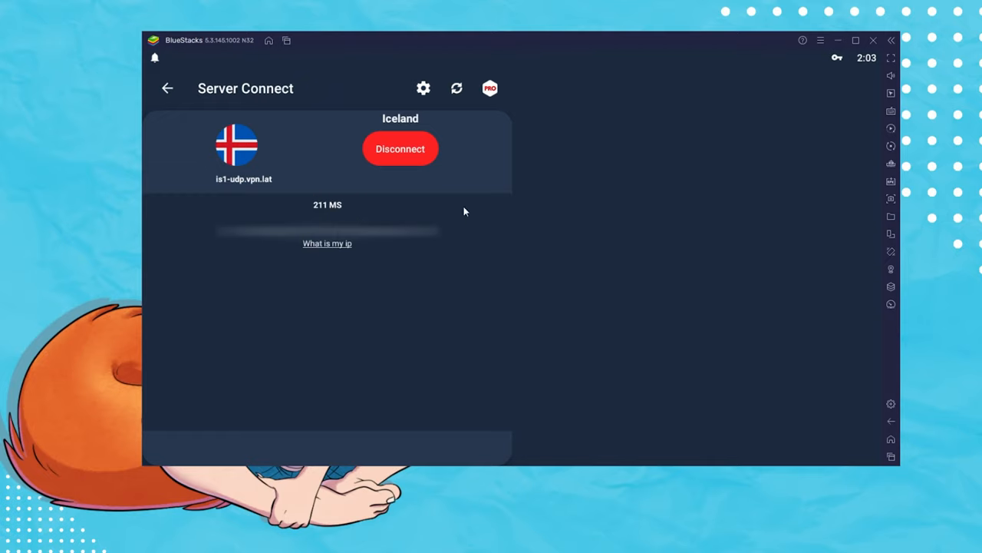
{"action": "mouse_move", "coordinate": [872, 442]}
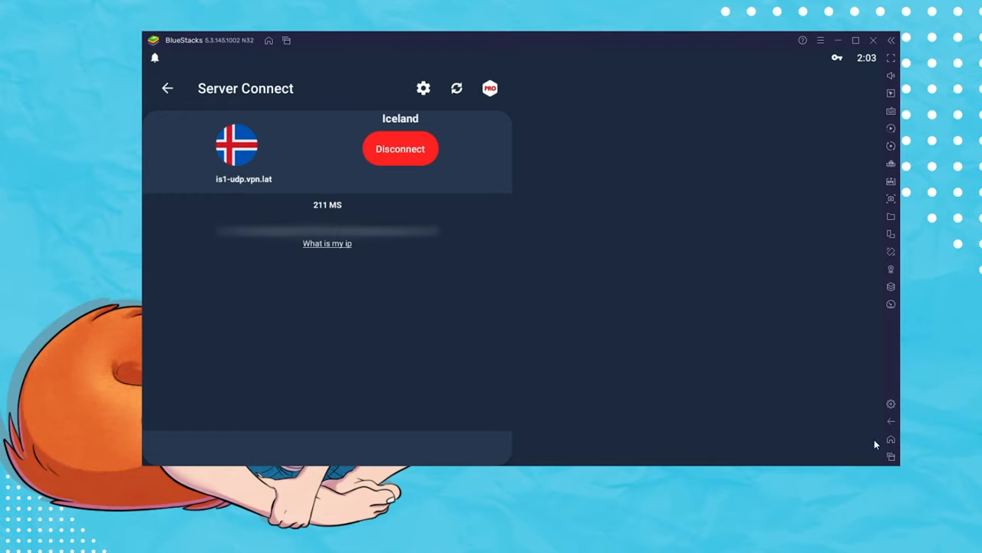
Go home and bring up Settings > Apps listing Google Play Store and Play services.
{"action": "left_click", "coordinate": [891, 439]}
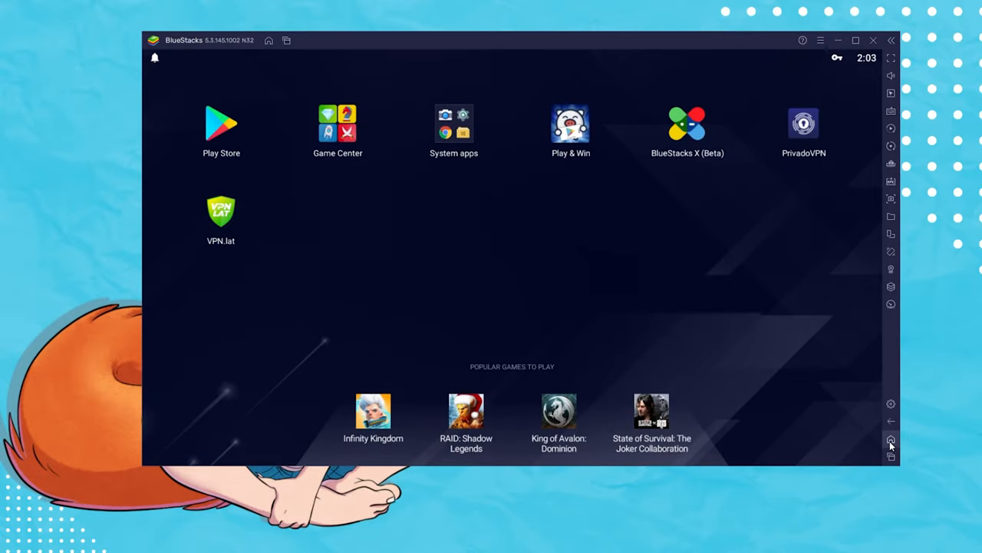
{"action": "mouse_move", "coordinate": [347, 261]}
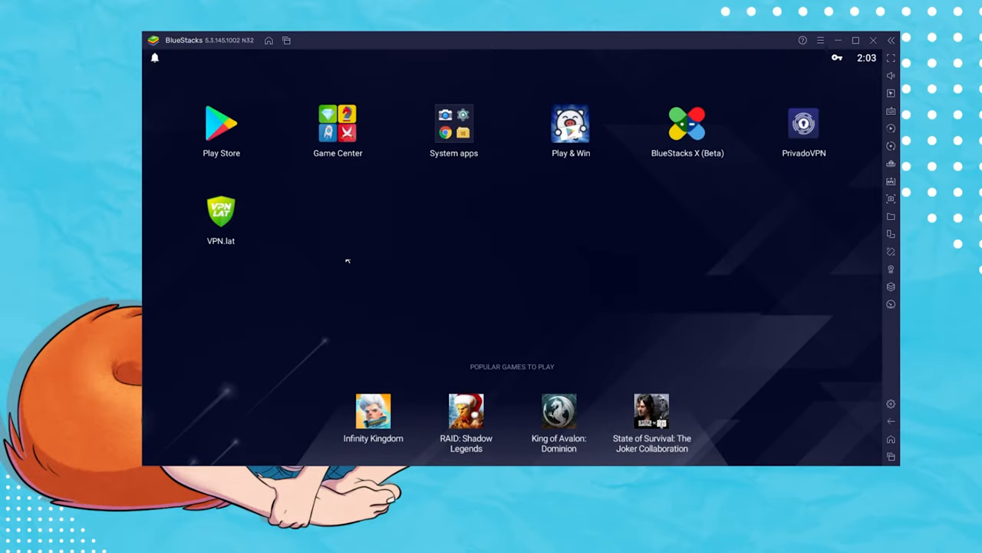
{"action": "mouse_move", "coordinate": [218, 113]}
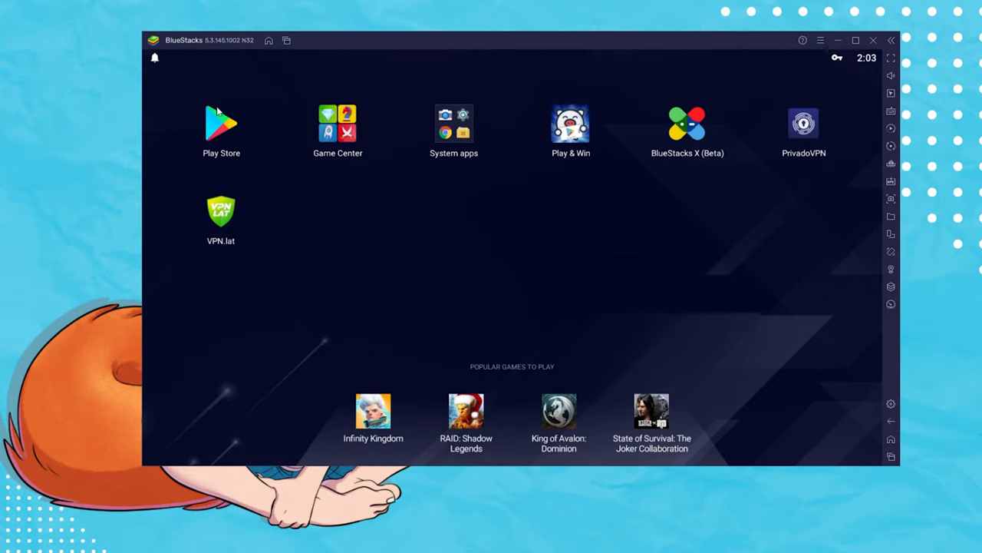
{"action": "mouse_move", "coordinate": [192, 153]}
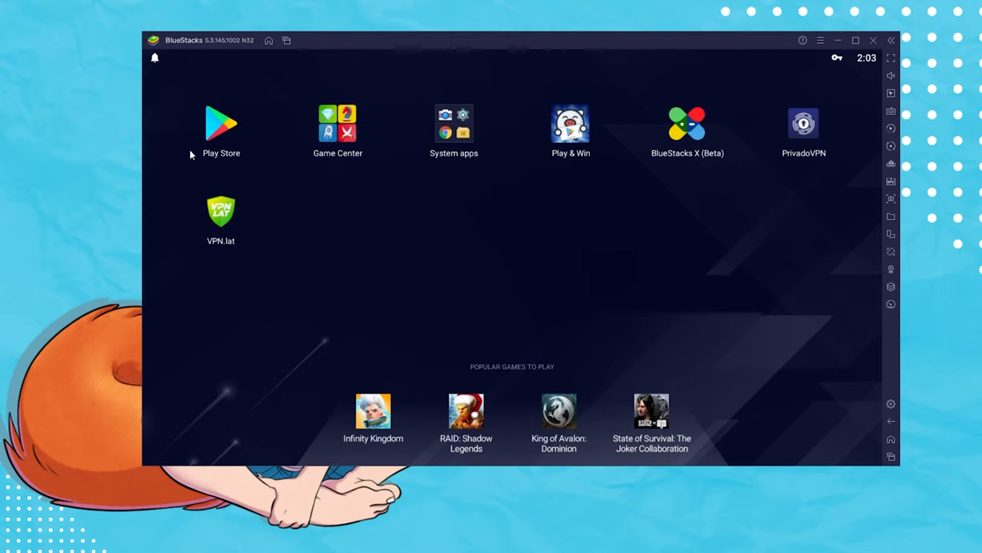
{"action": "mouse_move", "coordinate": [608, 295]}
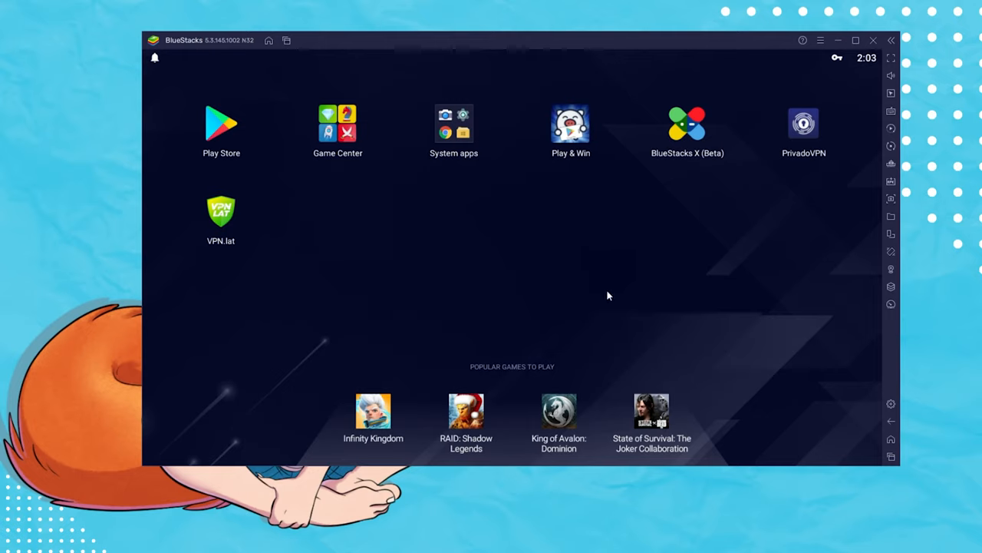
{"action": "left_click", "coordinate": [454, 123]}
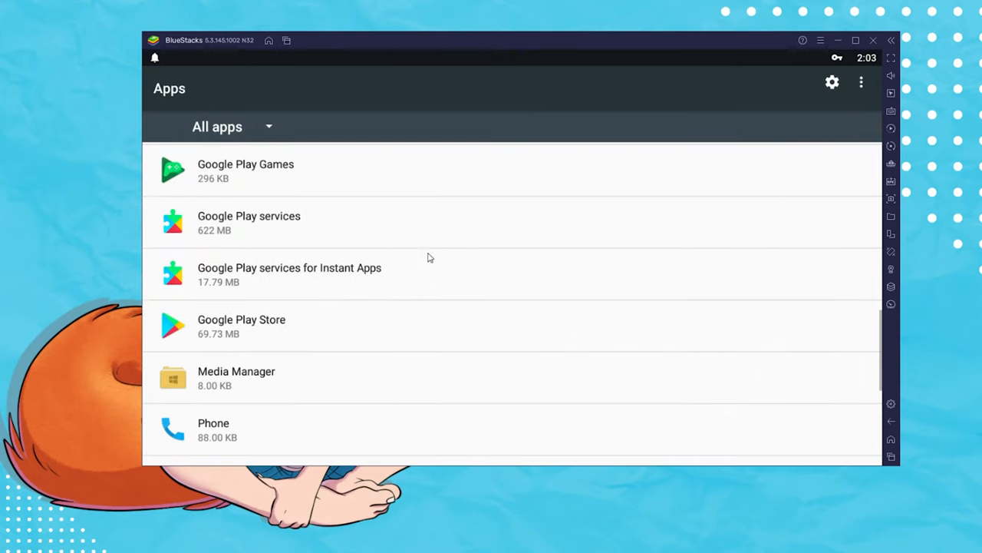
Clear Google Play Store's stored data via Storage > CLEAR DATA and confirm OK.
{"action": "scroll", "scroll_direction": "down", "scroll_amount": 3}
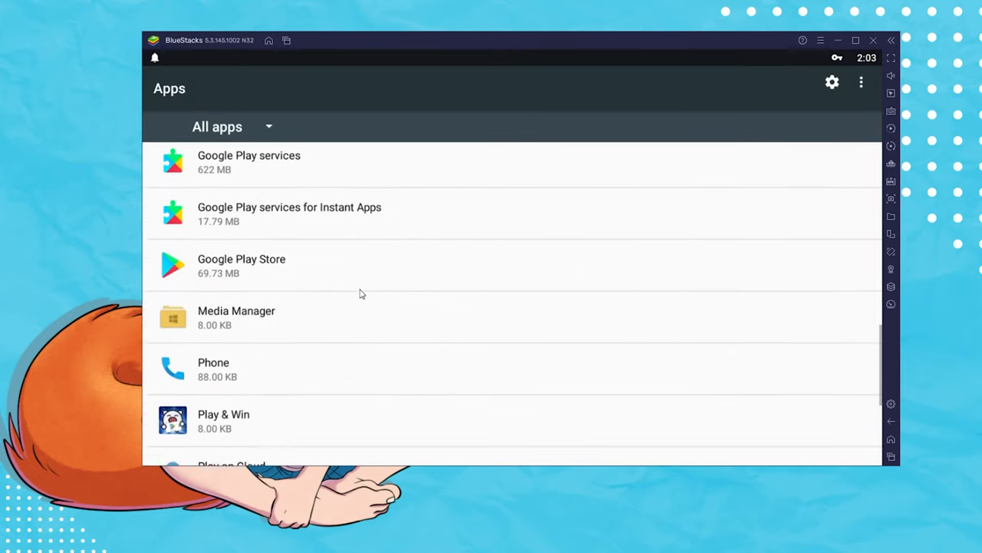
{"action": "scroll", "scroll_direction": "down", "scroll_amount": 3}
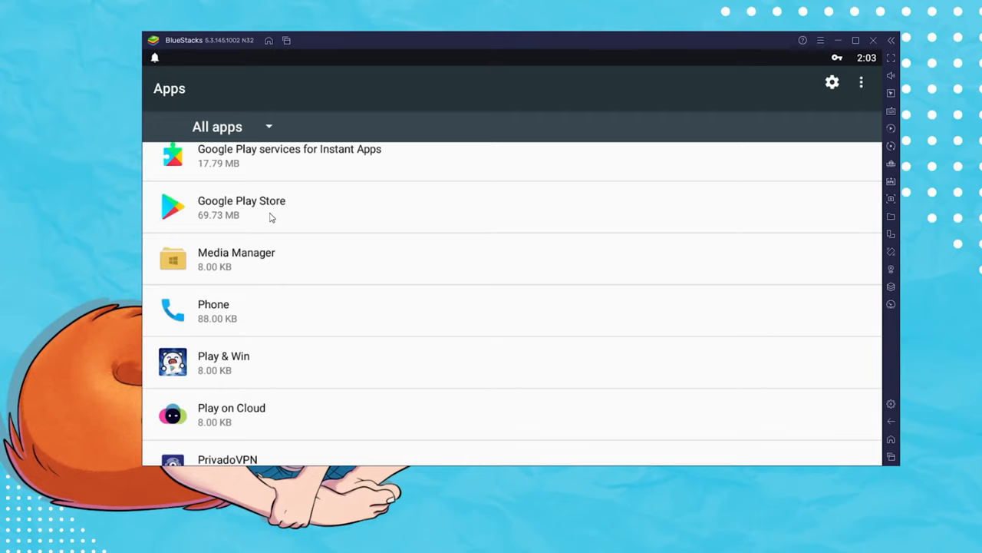
{"action": "left_click", "coordinate": [241, 207]}
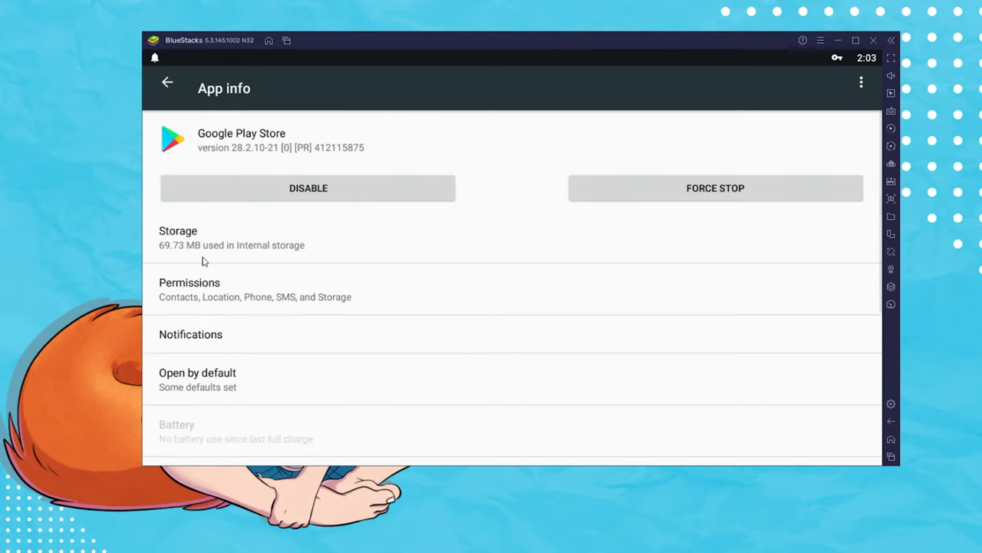
{"action": "left_click", "coordinate": [178, 234]}
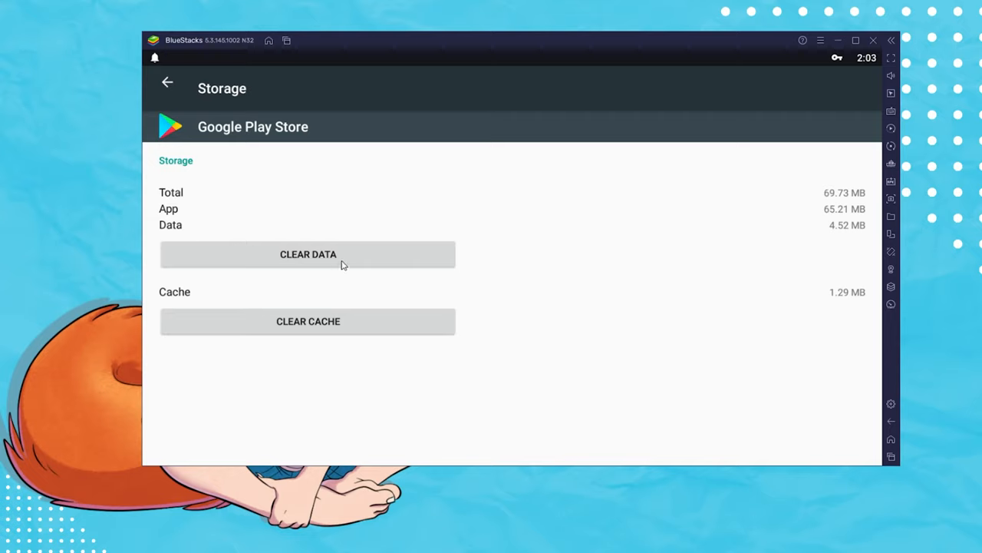
{"action": "mouse_move", "coordinate": [327, 260]}
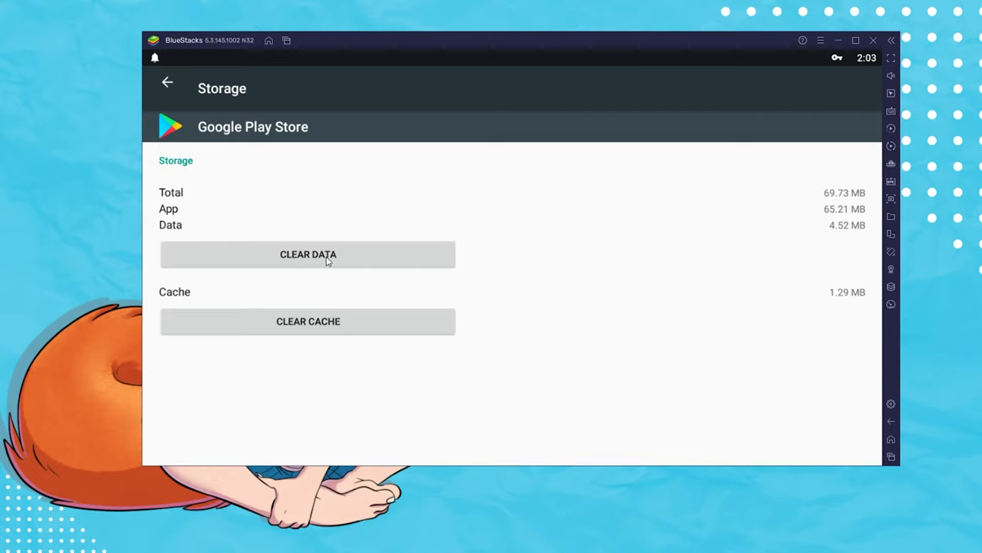
{"action": "left_click", "coordinate": [307, 255]}
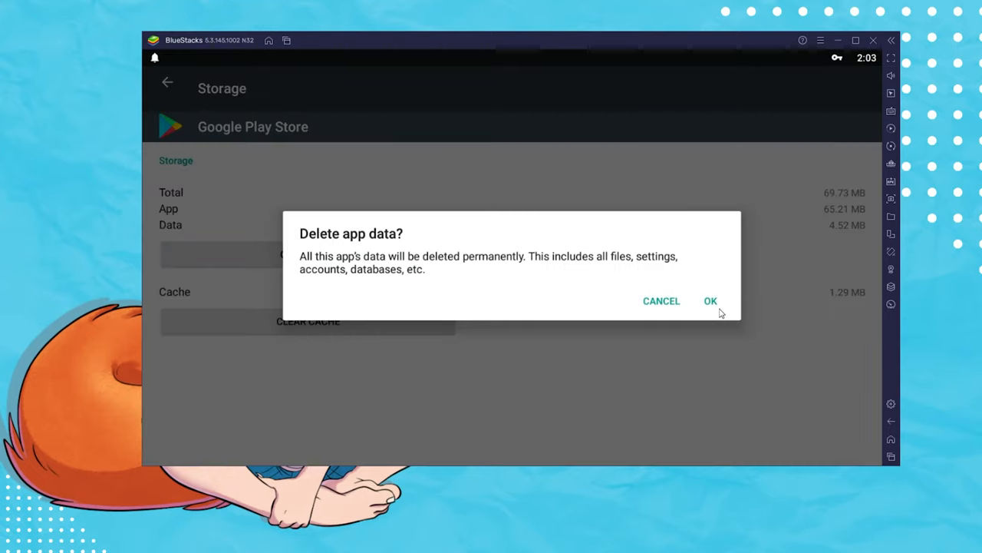
{"action": "left_click", "coordinate": [709, 300]}
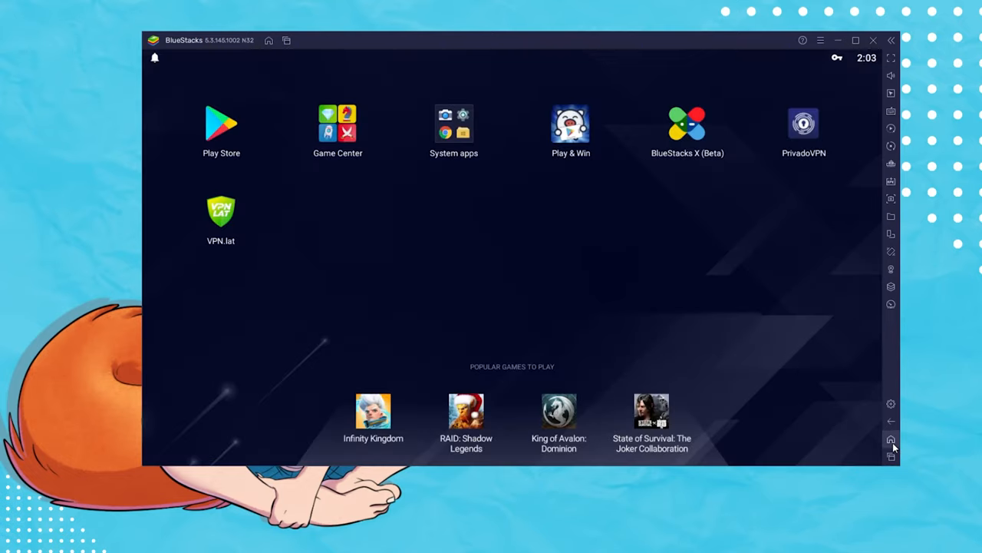
Relaunch Play Store and search 'equestrian the game' to list Equestrian the Game.
{"action": "left_click", "coordinate": [221, 120]}
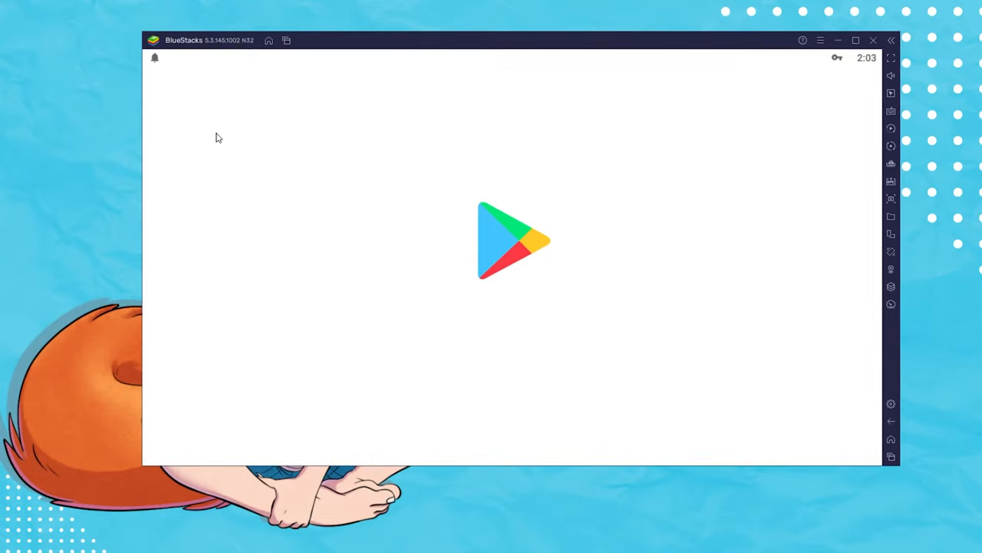
{"action": "mouse_move", "coordinate": [544, 235]}
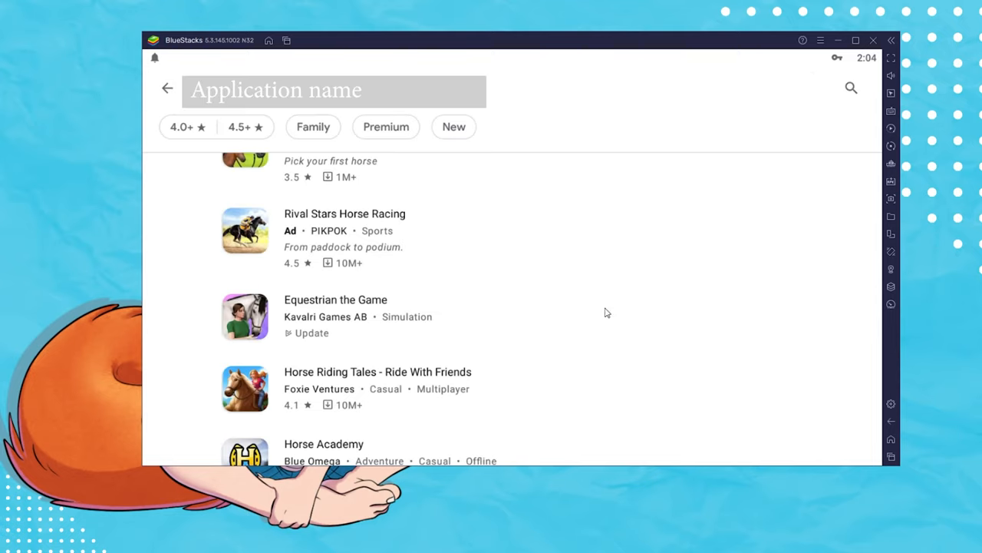
{"action": "mouse_move", "coordinate": [581, 349]}
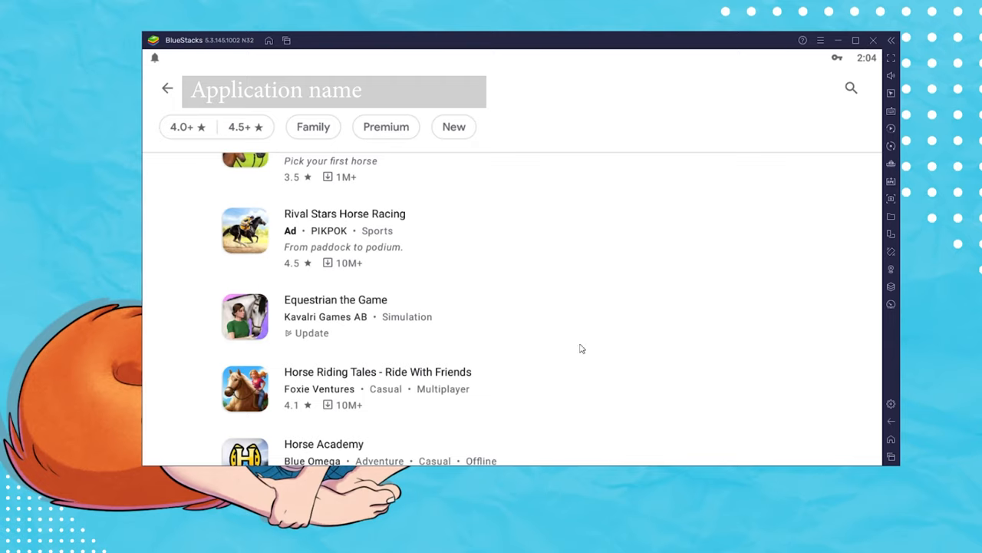
{"action": "mouse_move", "coordinate": [855, 439]}
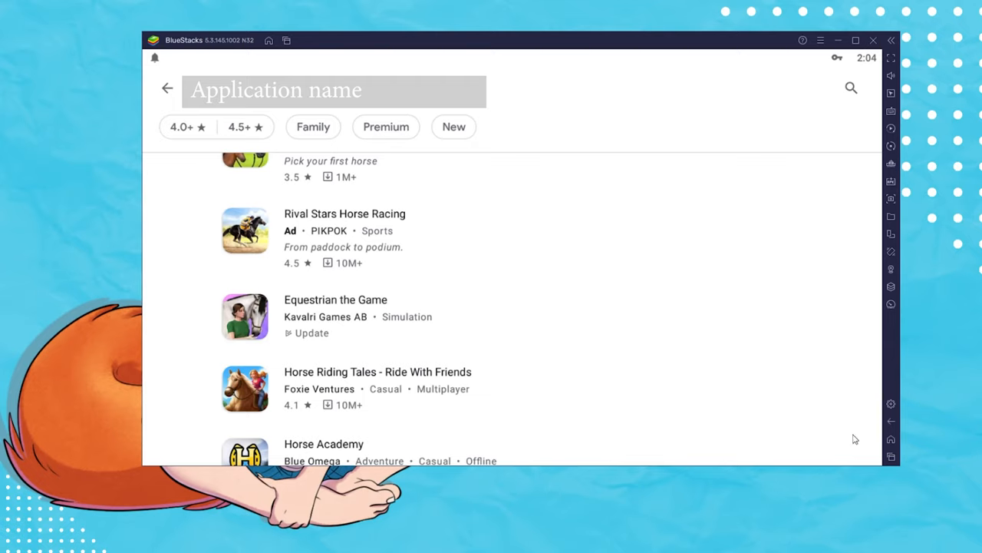
{"action": "mouse_move", "coordinate": [890, 441]}
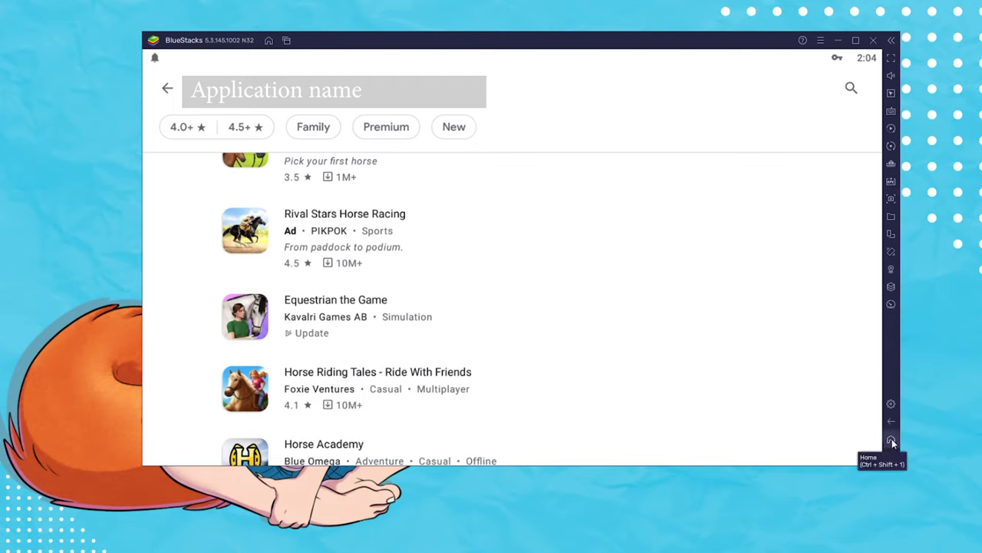
{"action": "type", "text": "equestrian the game"}
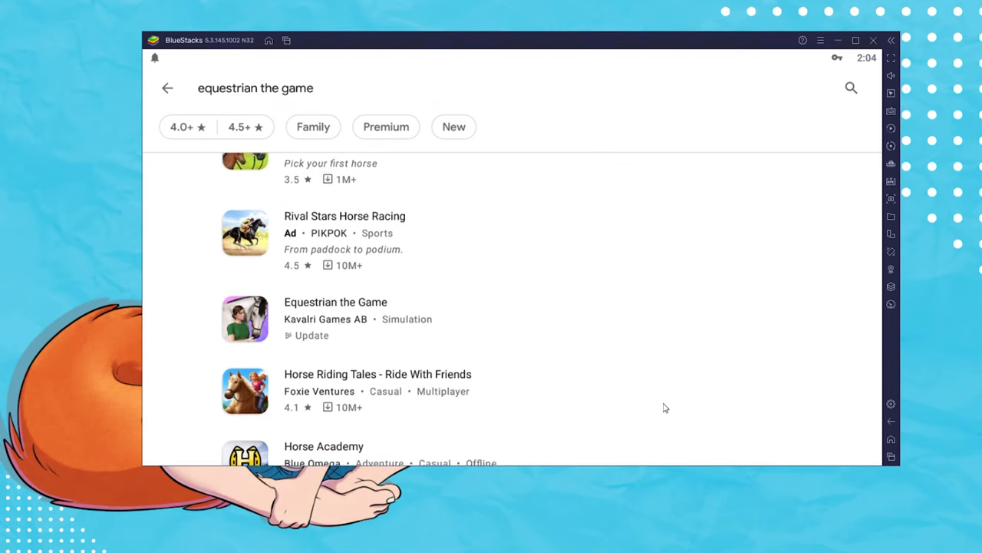